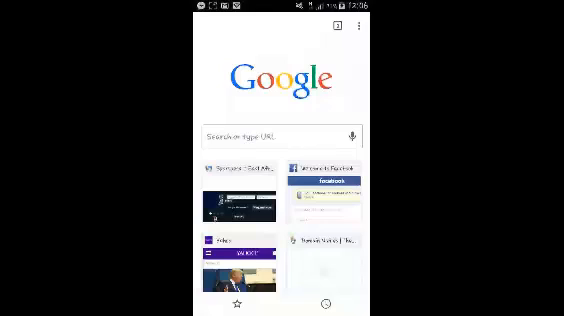
Step: Open the browsing history page from the new tab page's main menu
{"action": "left_click", "coordinate": [356, 28]}
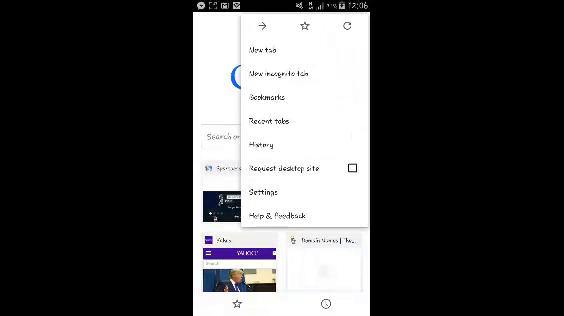
{"action": "left_click", "coordinate": [264, 144]}
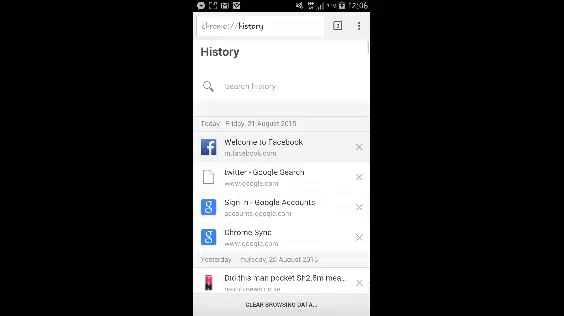
{"action": "scroll", "scroll_direction": "down", "scroll_amount": 3}
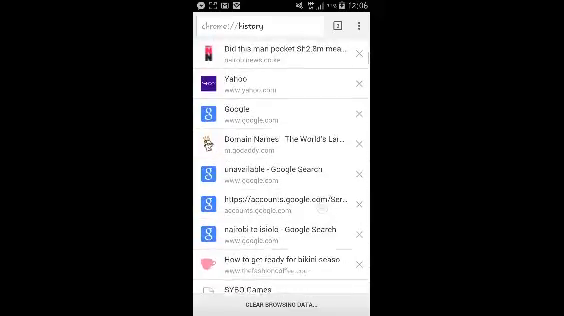
{"action": "scroll", "scroll_direction": "down", "scroll_amount": 3}
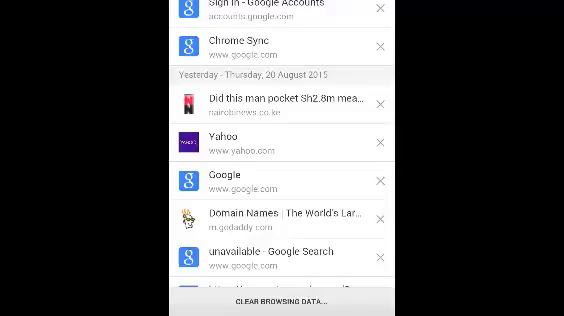
{"action": "scroll", "scroll_direction": "down", "scroll_amount": 3}
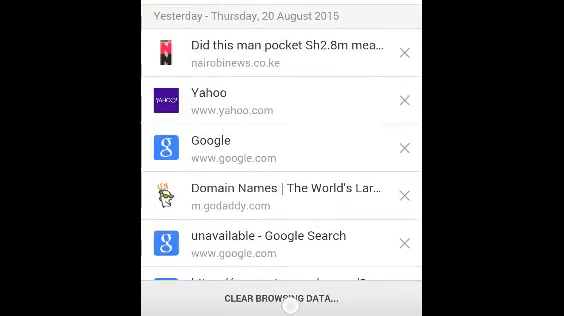
{"action": "left_click", "coordinate": [280, 300]}
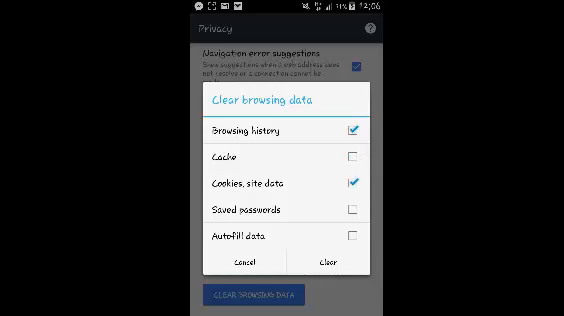
Step: Uncheck Cookies and site data so only Browsing history remains selected for clearing
{"action": "left_click", "coordinate": [352, 188]}
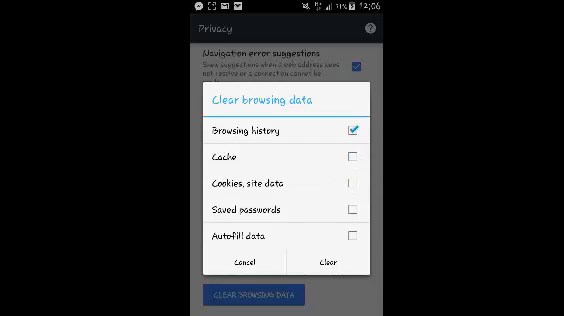